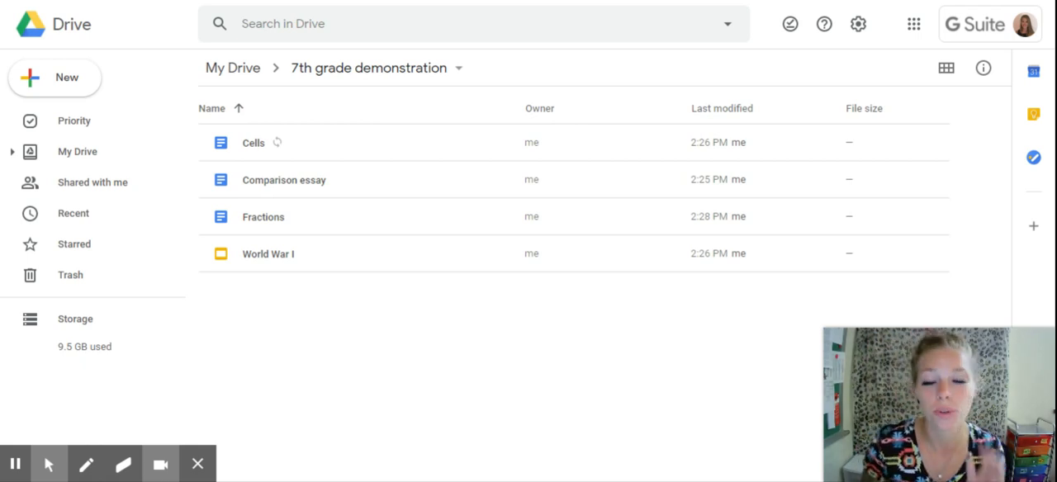
{"action": "mouse_move", "coordinate": [86, 464]}
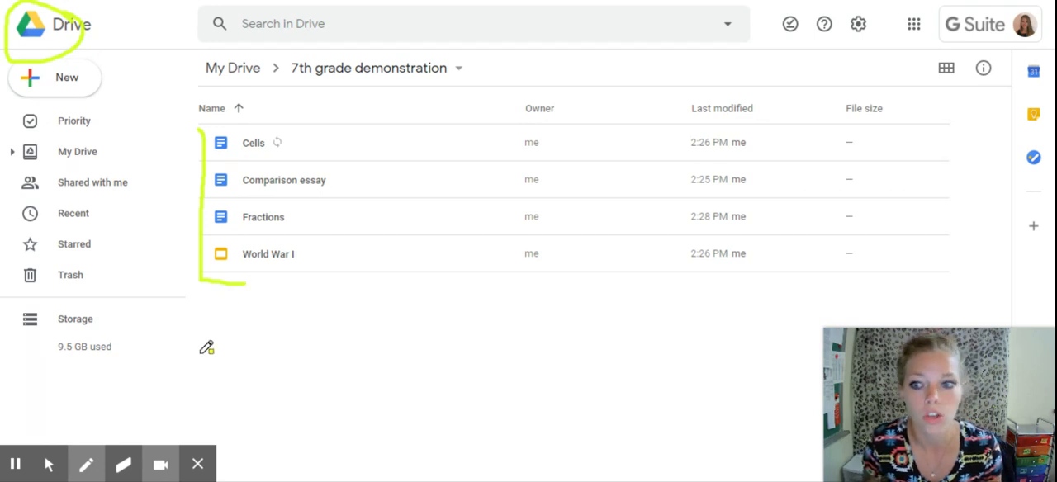
Create a 'Math' folder, drop the Fractions document into it, and confirm it's inside.
{"action": "left_click", "coordinate": [86, 463]}
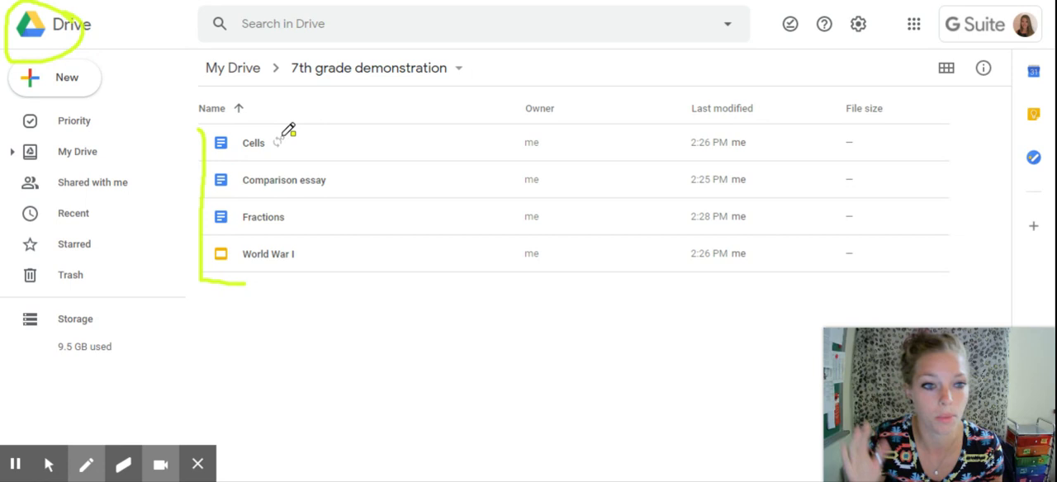
{"action": "mouse_move", "coordinate": [299, 179]}
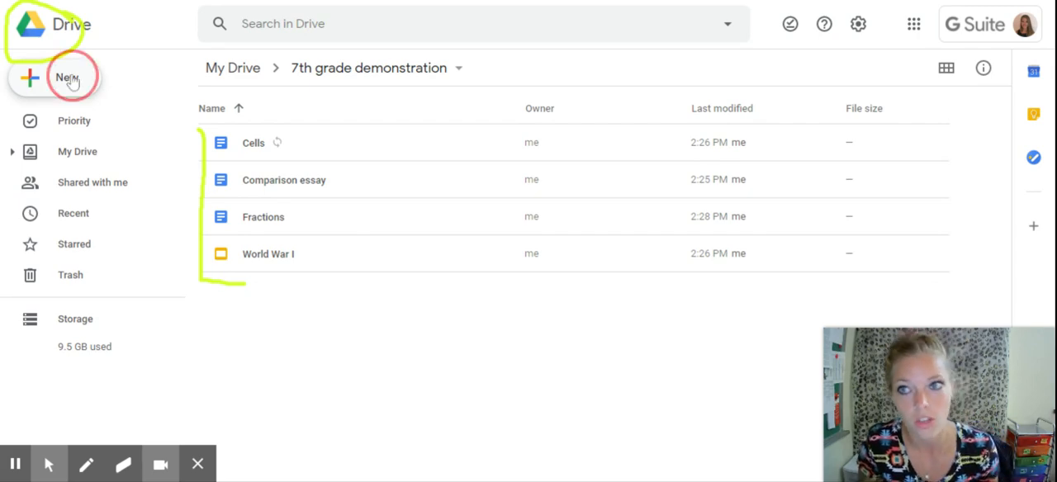
{"action": "left_click", "coordinate": [54, 77]}
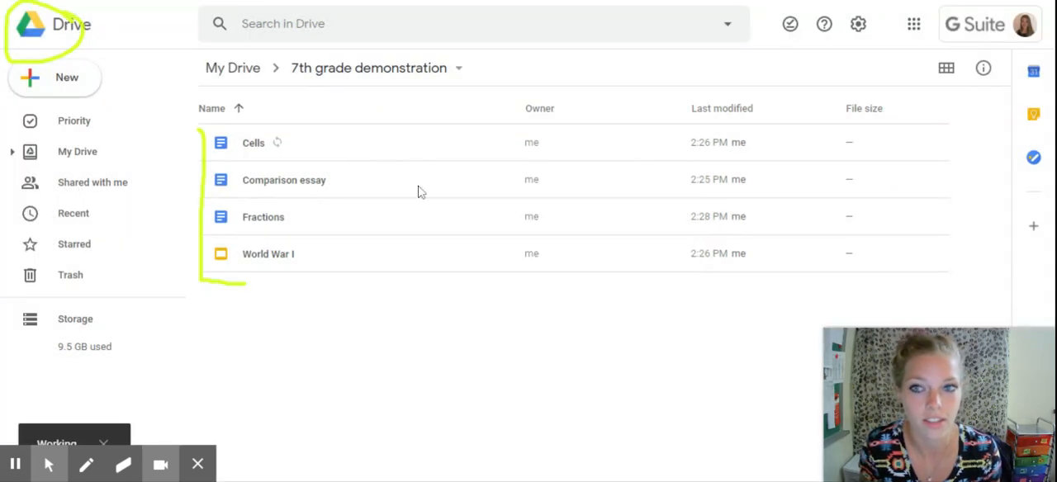
{"action": "left_click", "coordinate": [253, 143]}
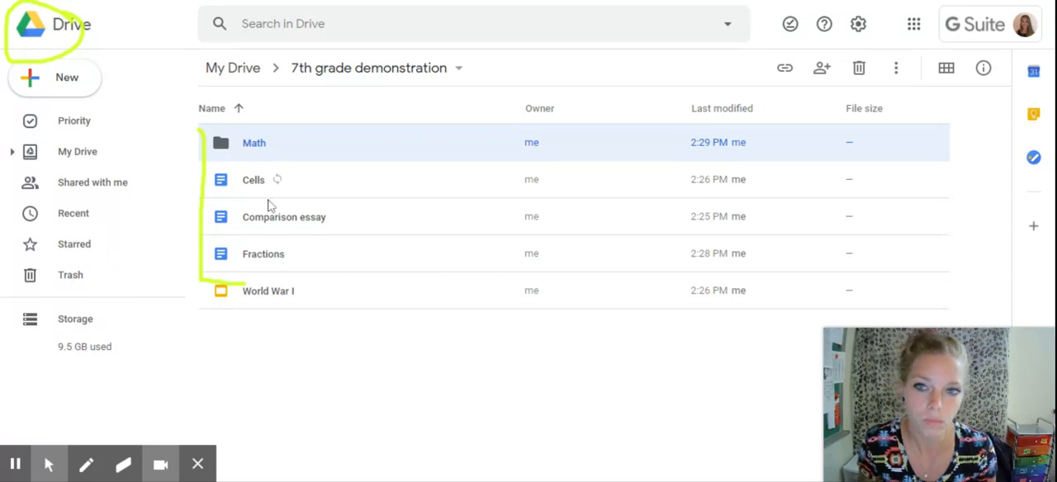
{"action": "mouse_move", "coordinate": [269, 316]}
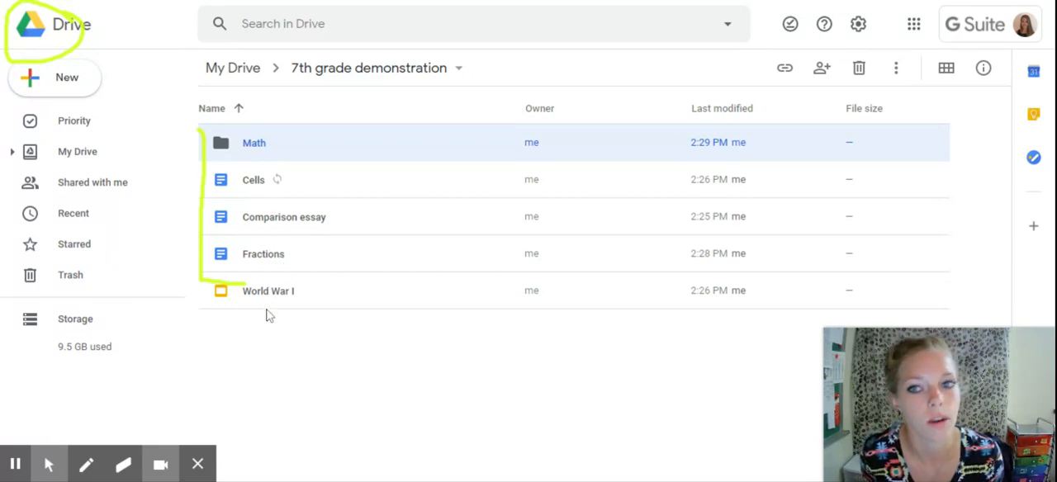
{"action": "mouse_move", "coordinate": [263, 253]}
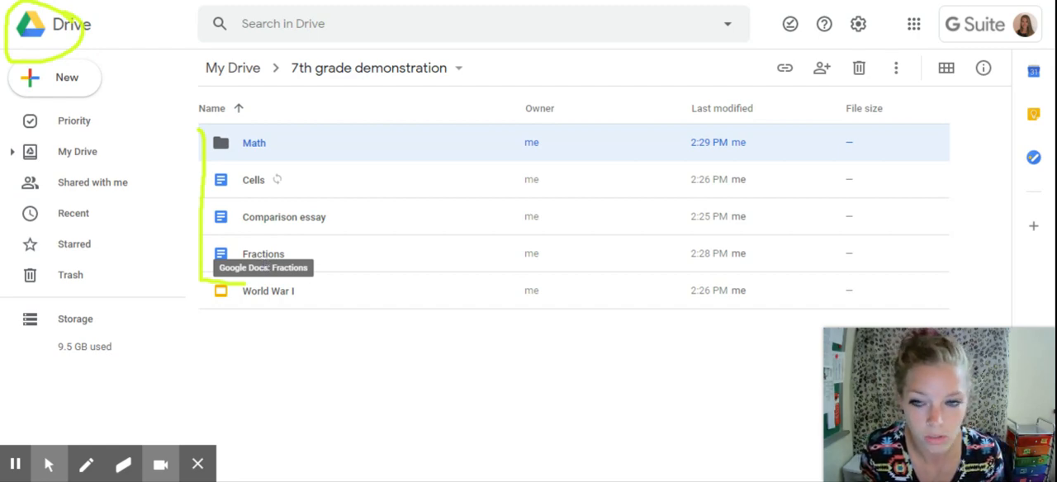
{"action": "left_click", "coordinate": [263, 253]}
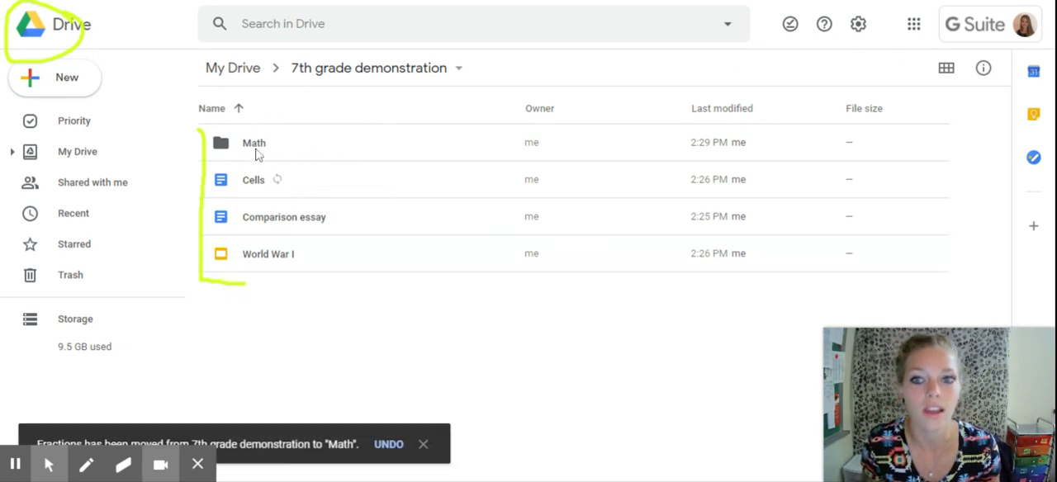
{"action": "double_click", "coordinate": [253, 142]}
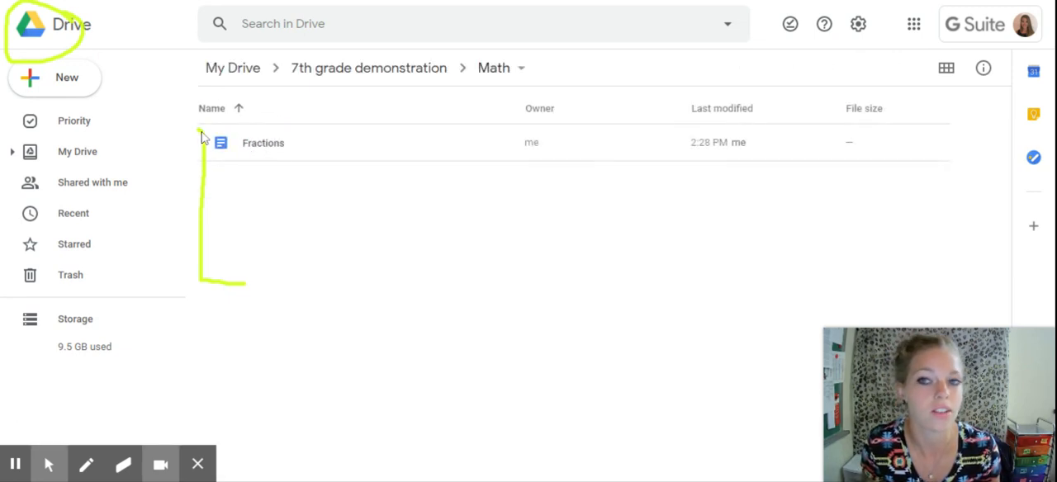
{"action": "left_click", "coordinate": [368, 68]}
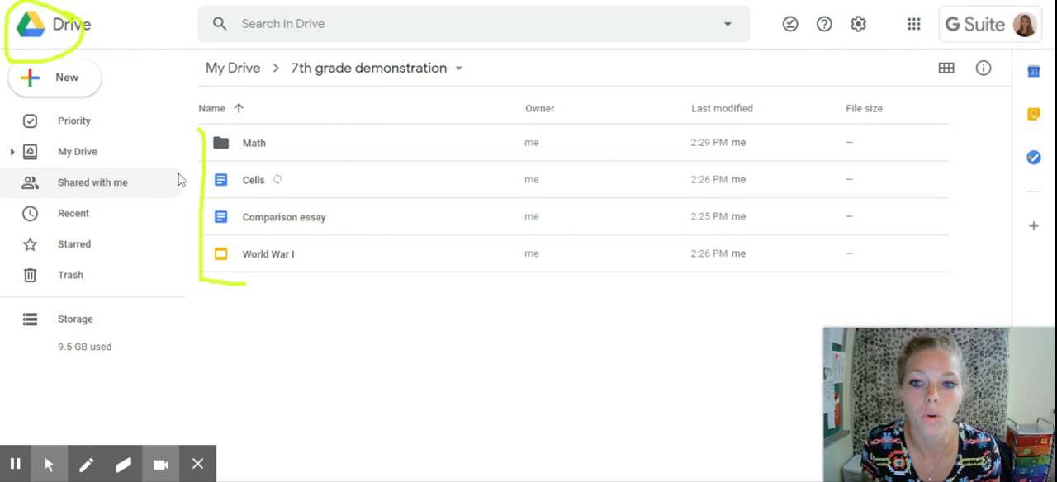
{"action": "right_click", "coordinate": [284, 217]}
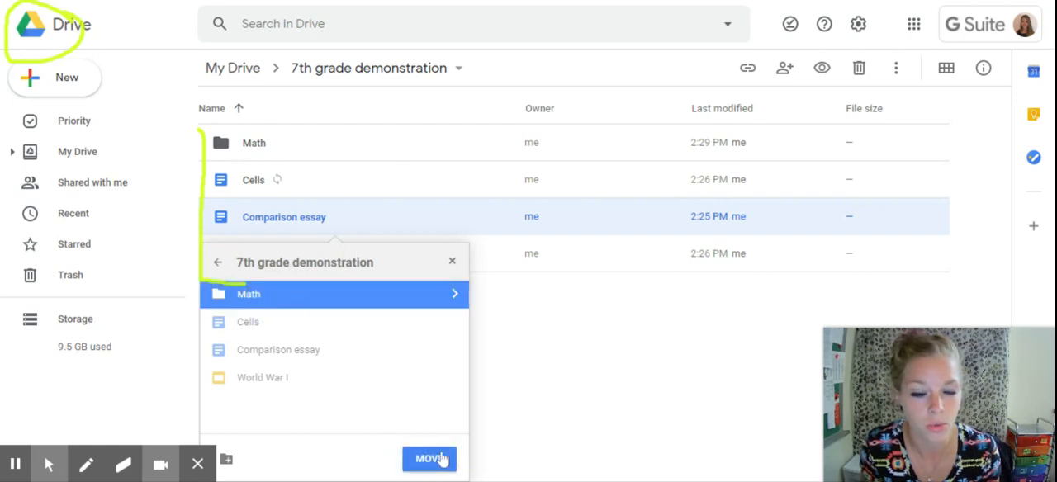
{"action": "mouse_move", "coordinate": [452, 261]}
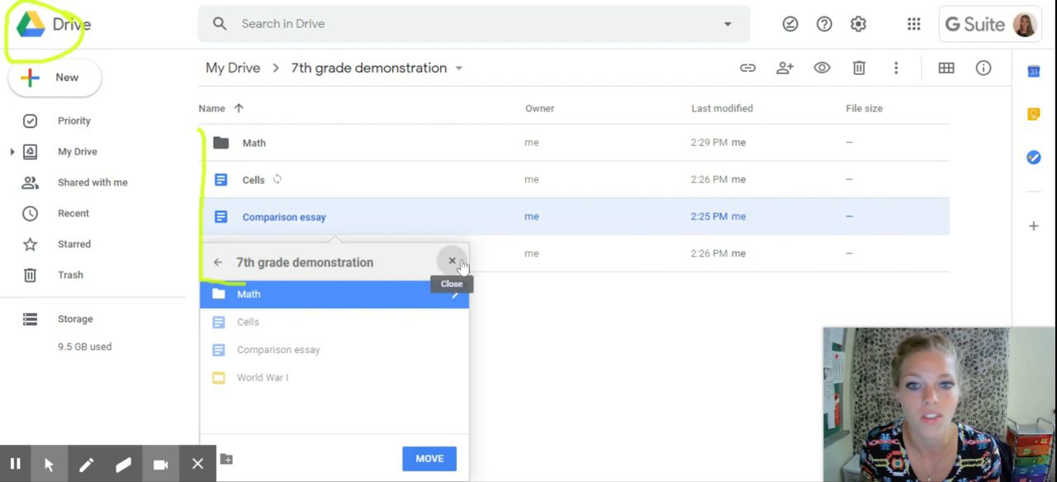
{"action": "left_click", "coordinate": [452, 262]}
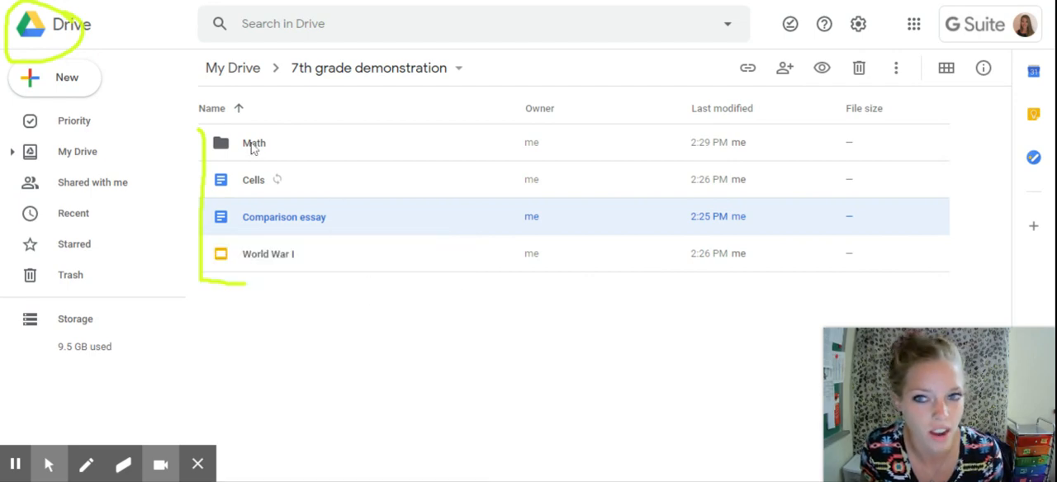
{"action": "left_click", "coordinate": [54, 77]}
{"action": "type", "text": "ELA"}
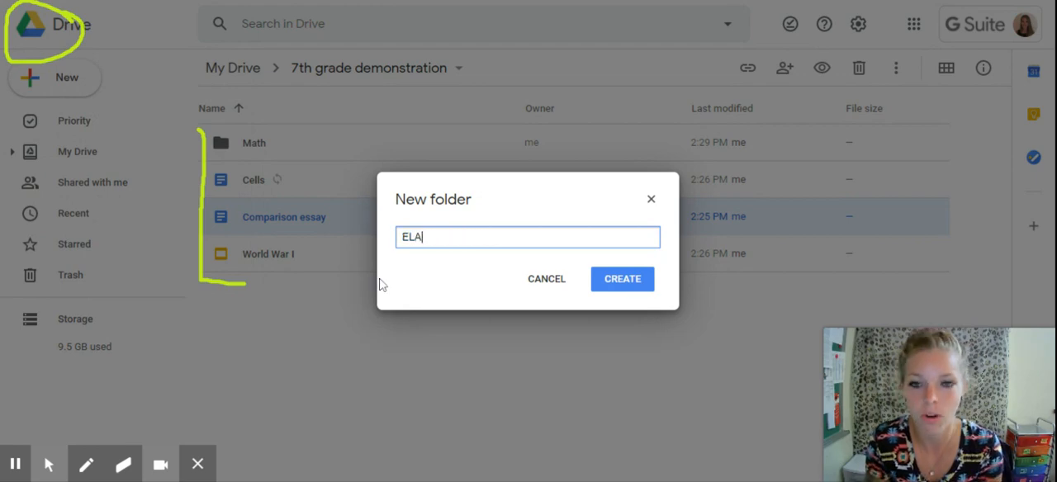
Confirm the new ELA folder, move Comparison essay into ELA, and verify it there.
{"action": "left_click", "coordinate": [621, 278]}
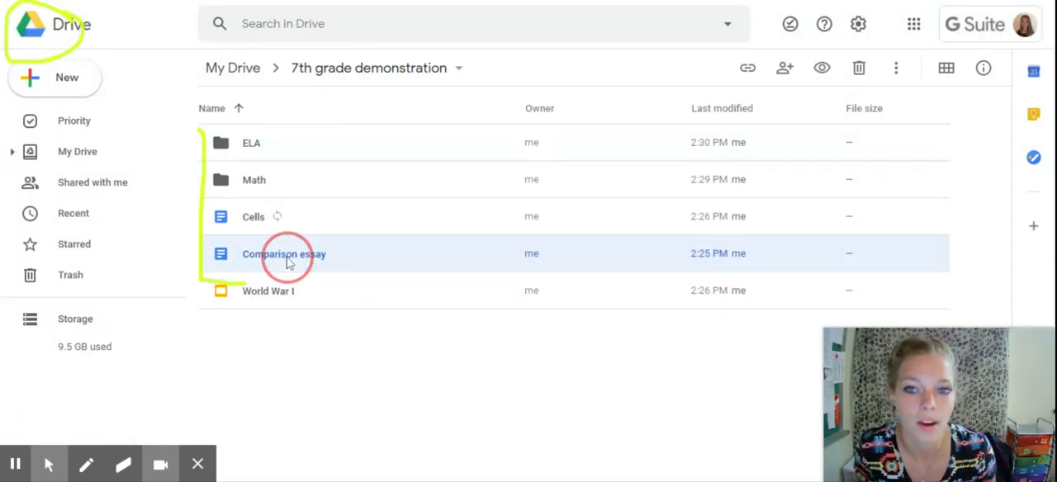
{"action": "right_click", "coordinate": [284, 254]}
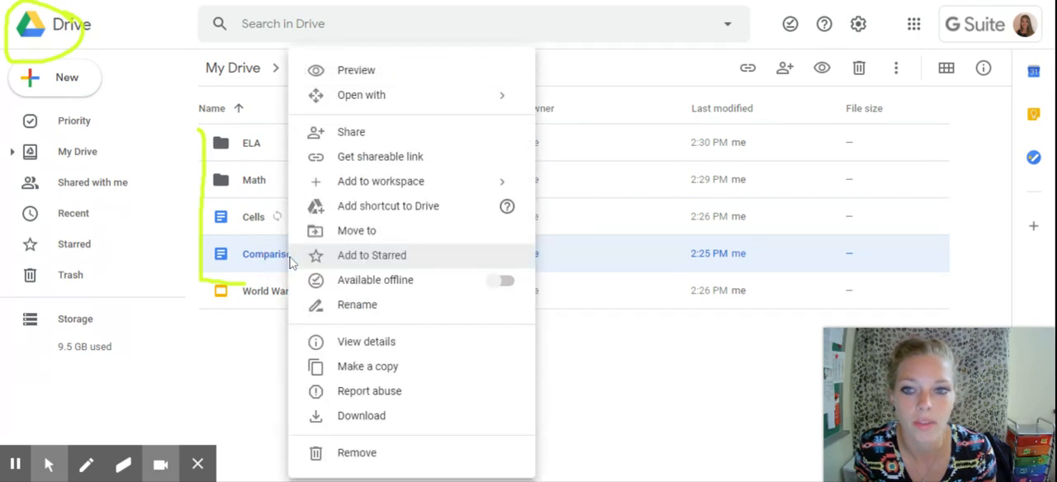
{"action": "left_click", "coordinate": [357, 231]}
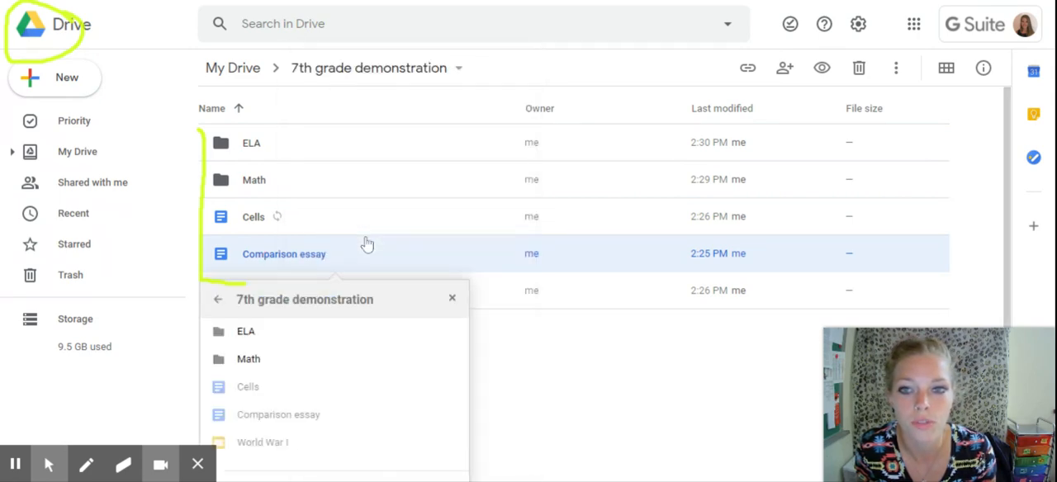
{"action": "left_click", "coordinate": [245, 332]}
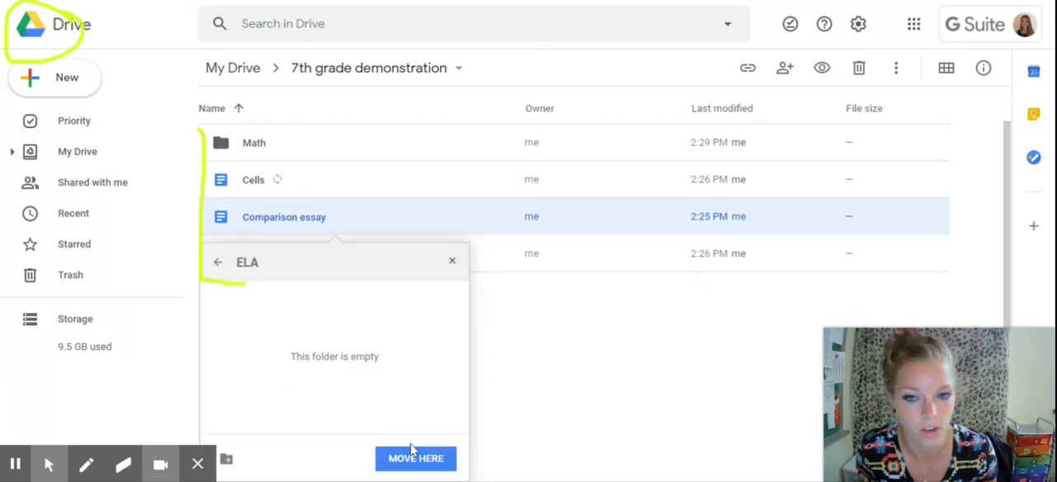
{"action": "left_click", "coordinate": [416, 459]}
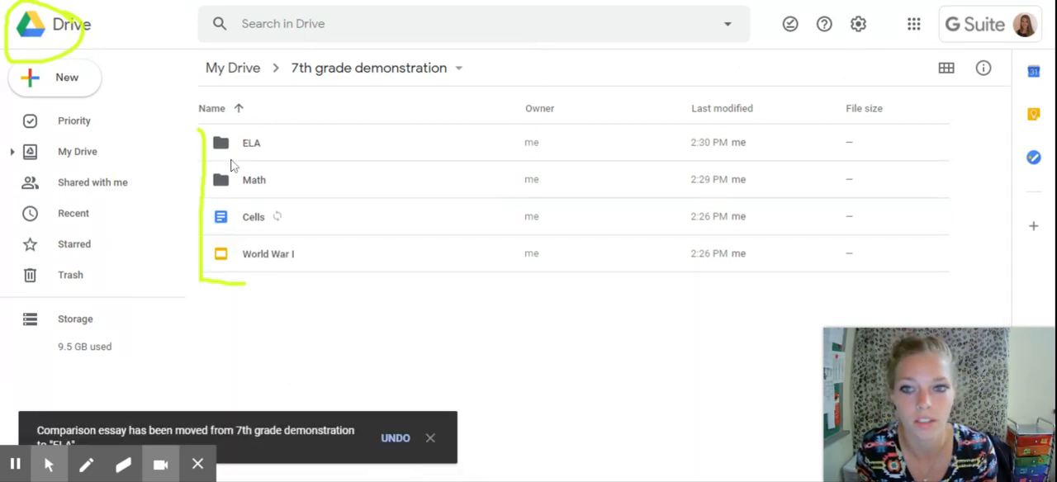
{"action": "double_click", "coordinate": [251, 142]}
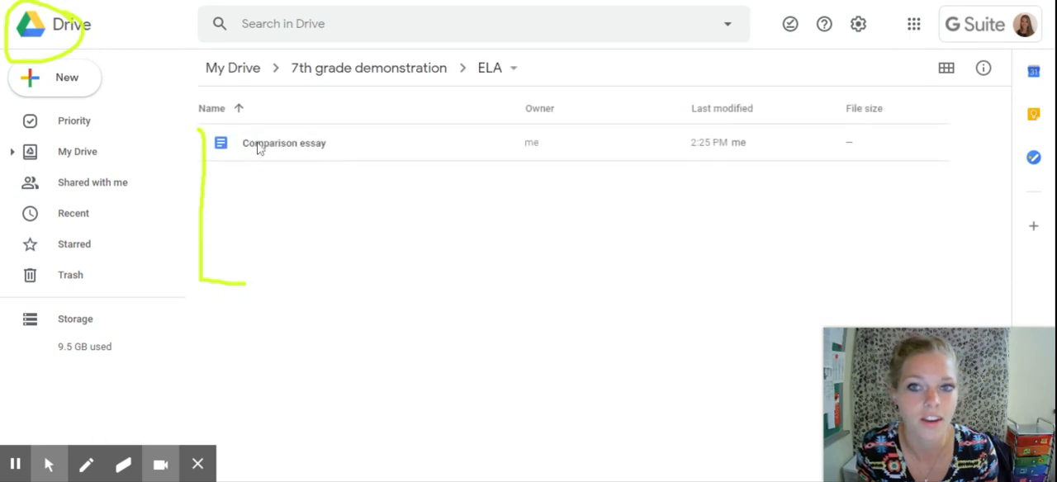
{"action": "left_click", "coordinate": [369, 67]}
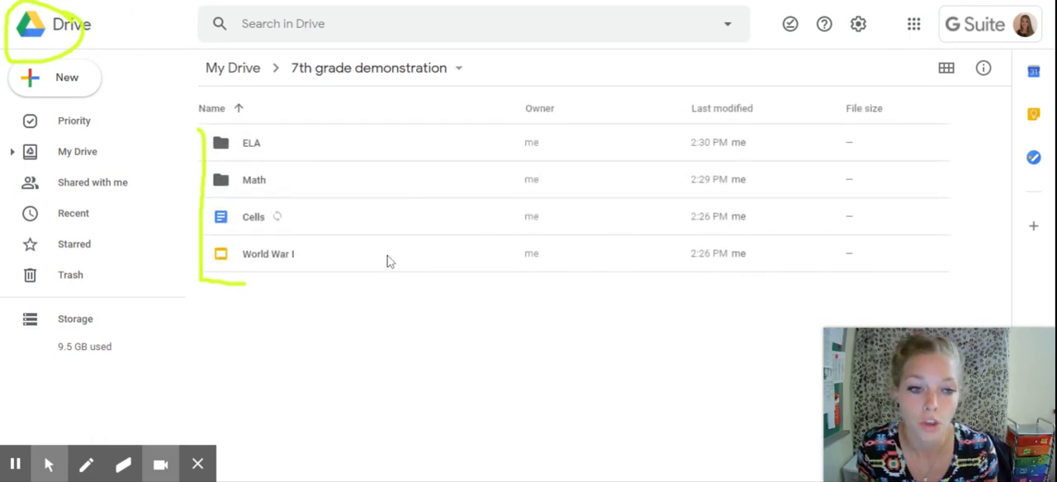
{"action": "mouse_move", "coordinate": [230, 159]}
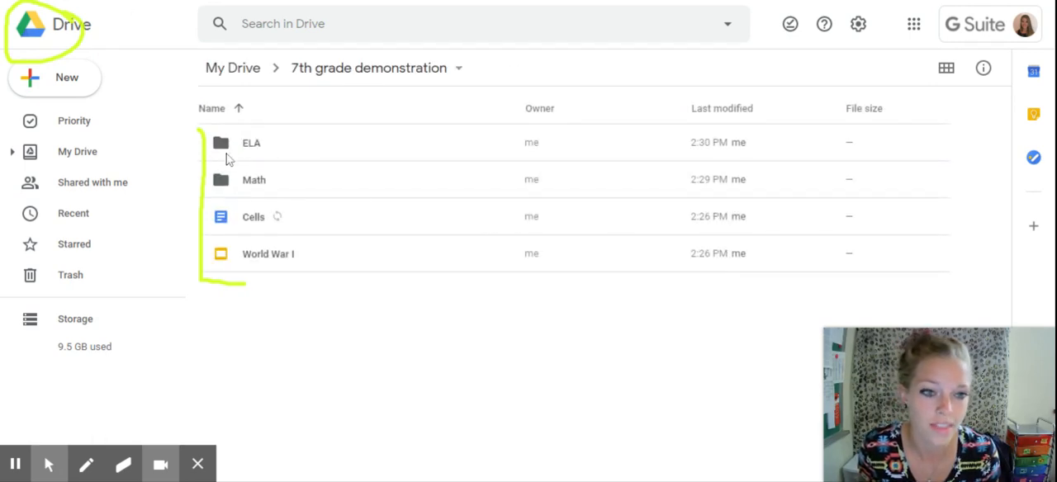
{"action": "mouse_move", "coordinate": [256, 180]}
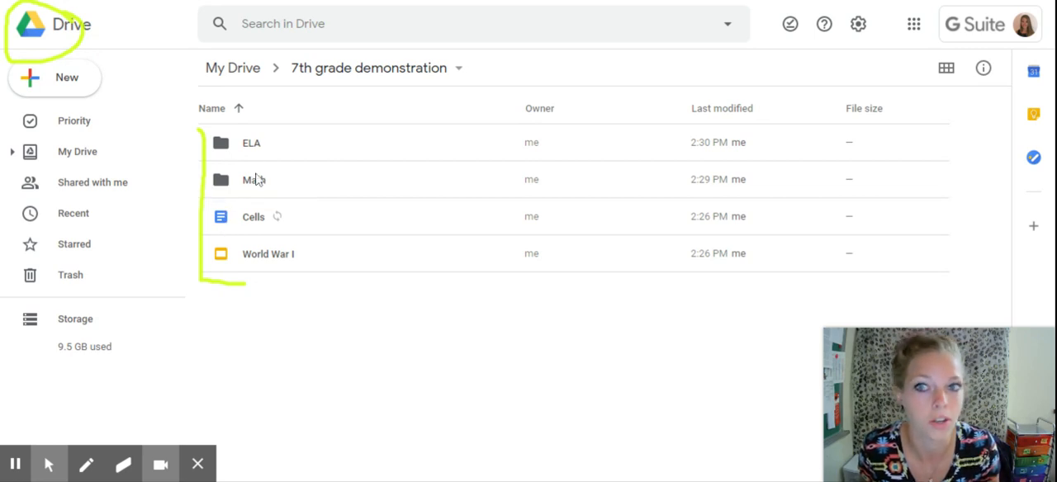
{"action": "mouse_move", "coordinate": [220, 143]}
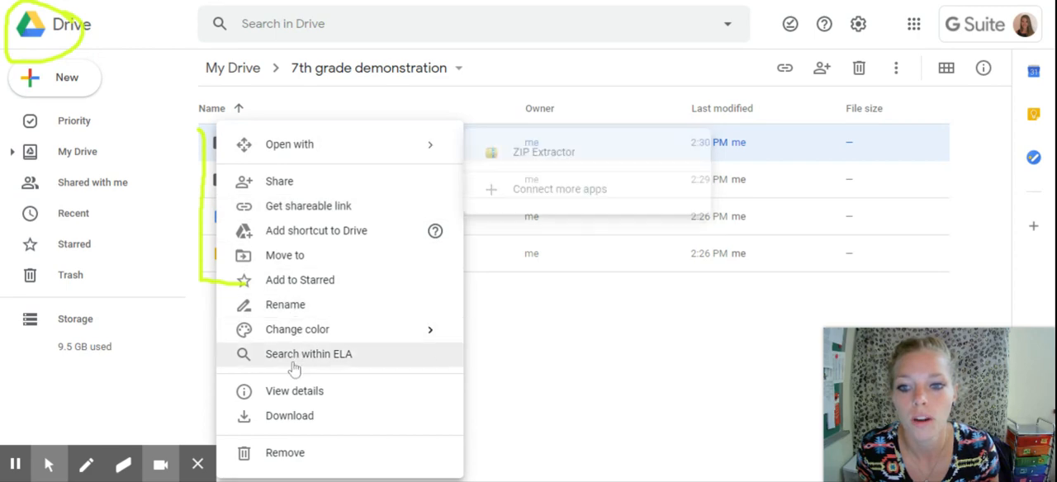
{"action": "mouse_move", "coordinate": [297, 328]}
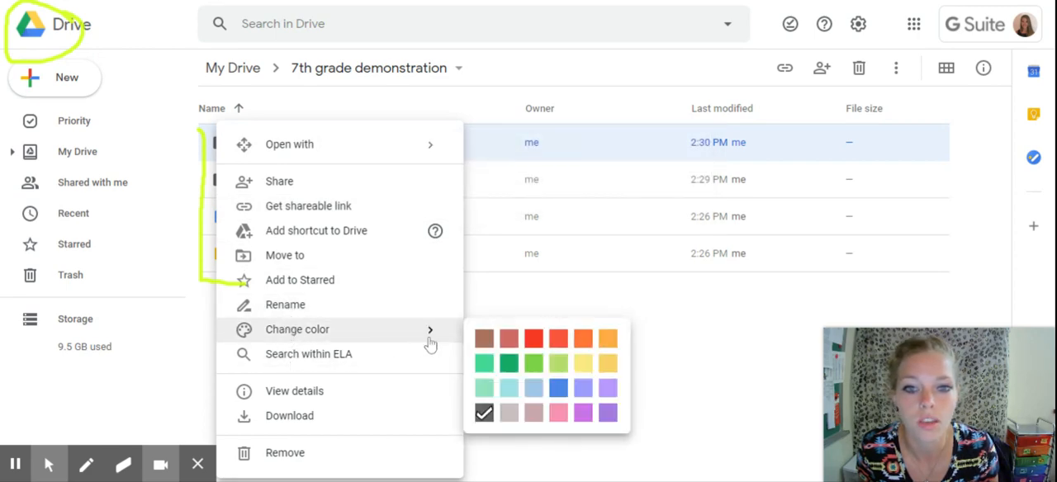
Pick teal for the ELA folder, then give the Math folder purple via Change color.
{"action": "left_click", "coordinate": [483, 362]}
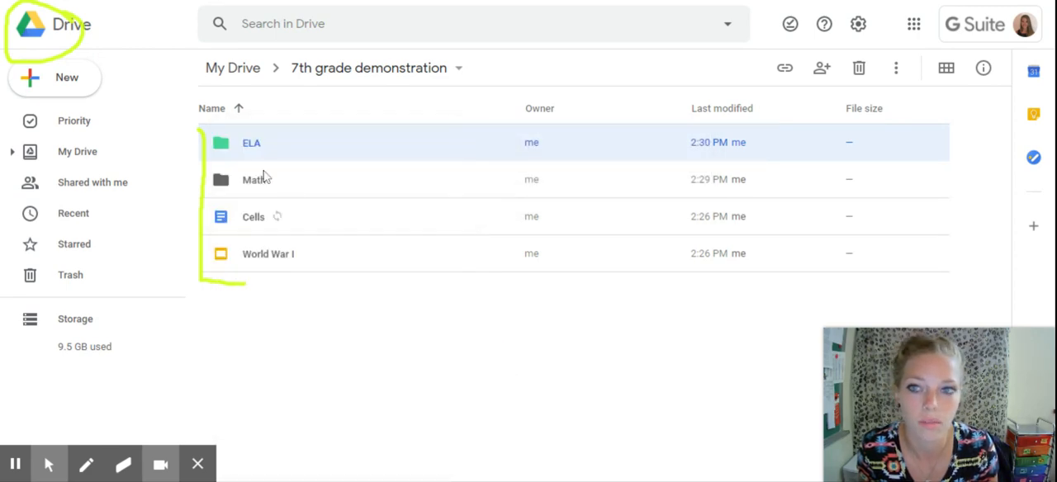
{"action": "right_click", "coordinate": [256, 179]}
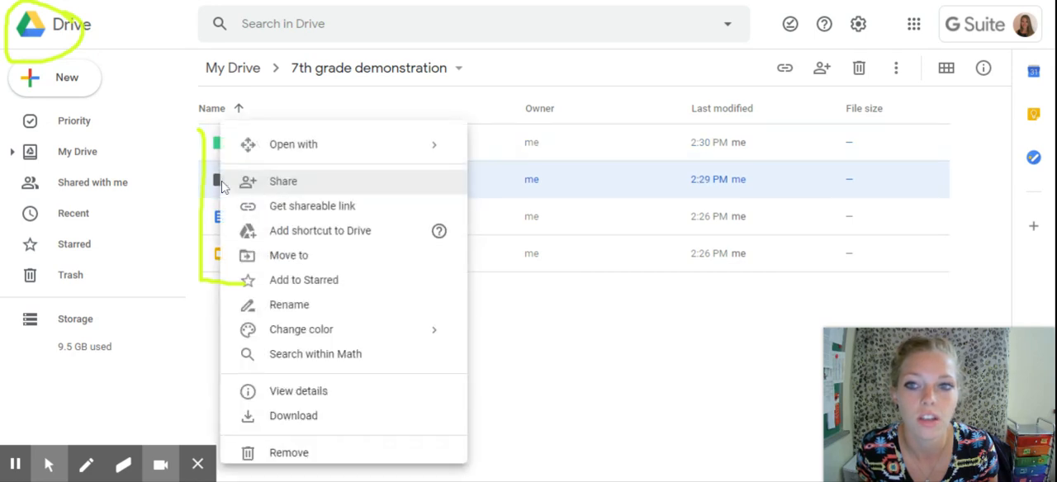
{"action": "mouse_move", "coordinate": [302, 329]}
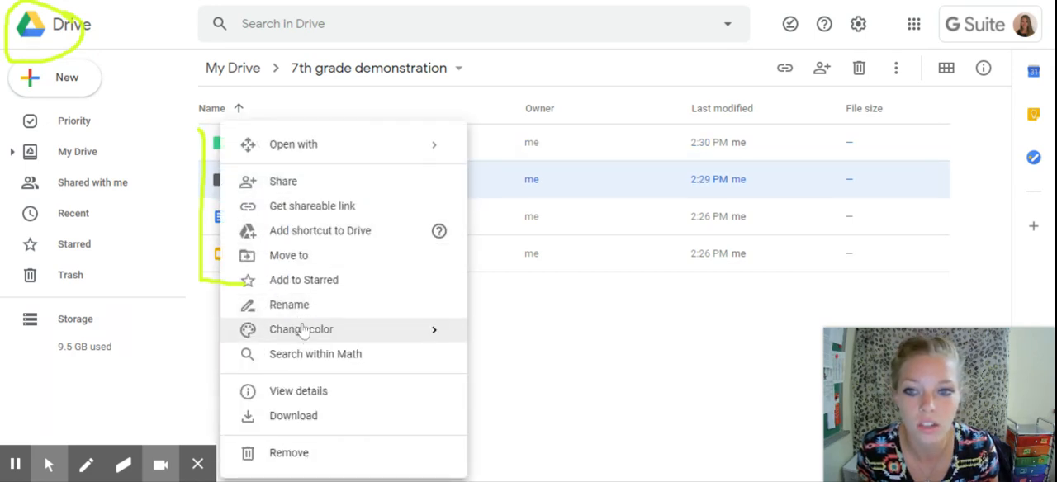
{"action": "left_click", "coordinate": [301, 330]}
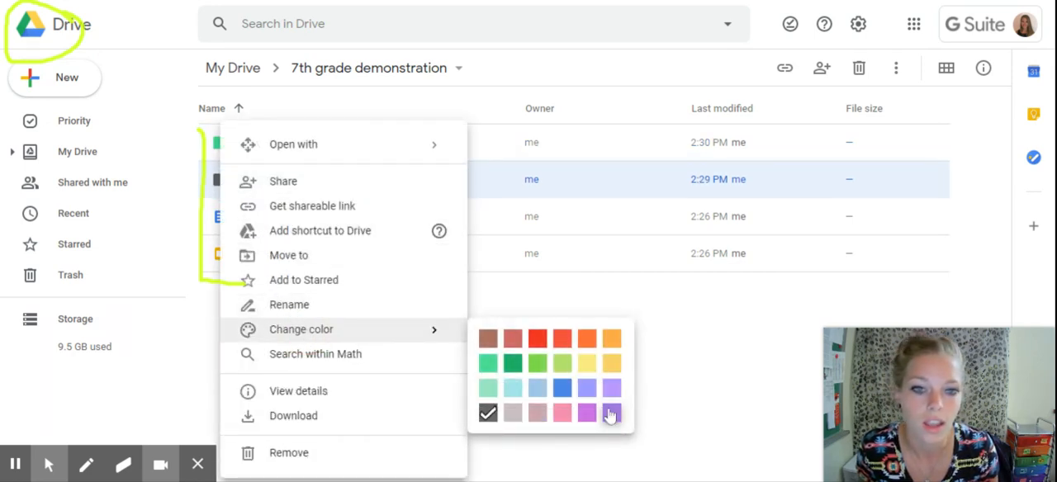
{"action": "left_click", "coordinate": [611, 413]}
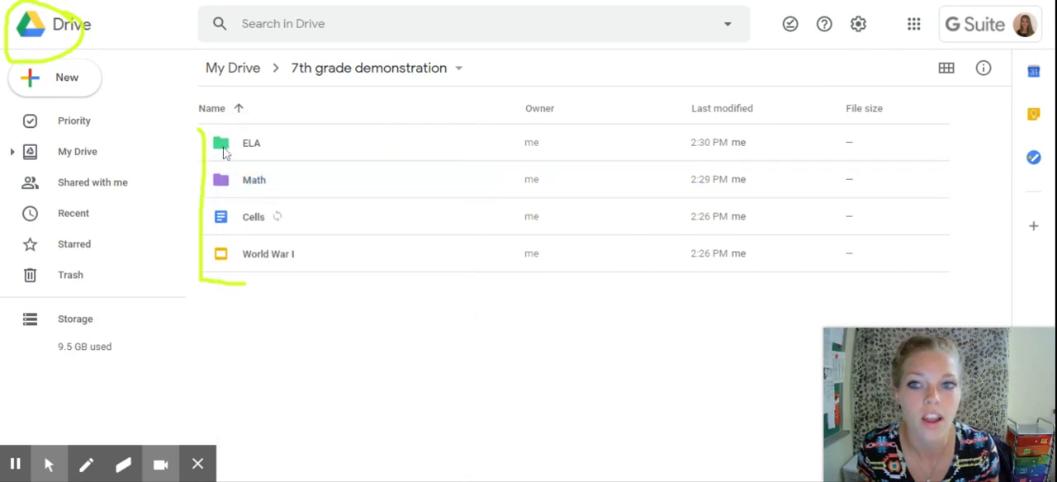
{"action": "mouse_move", "coordinate": [233, 173]}
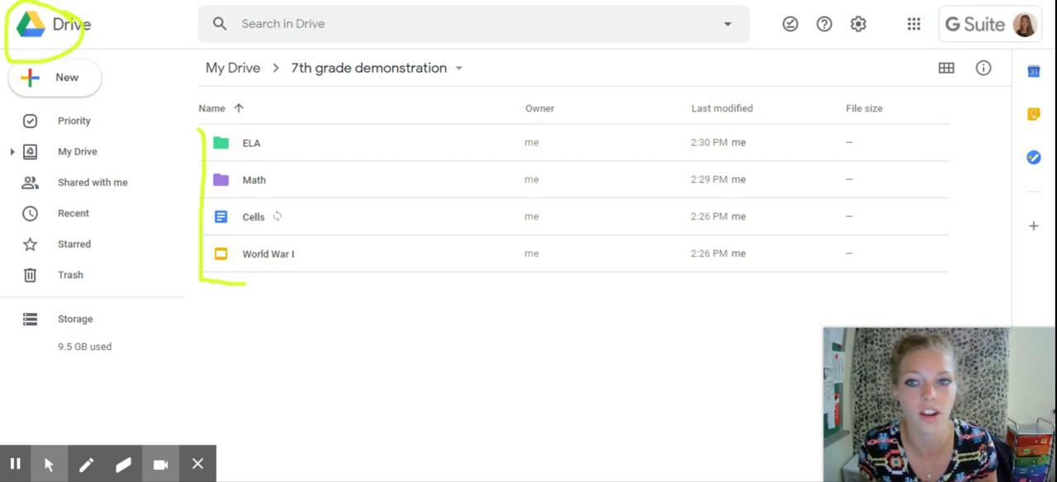
{"action": "mouse_move", "coordinate": [346, 286]}
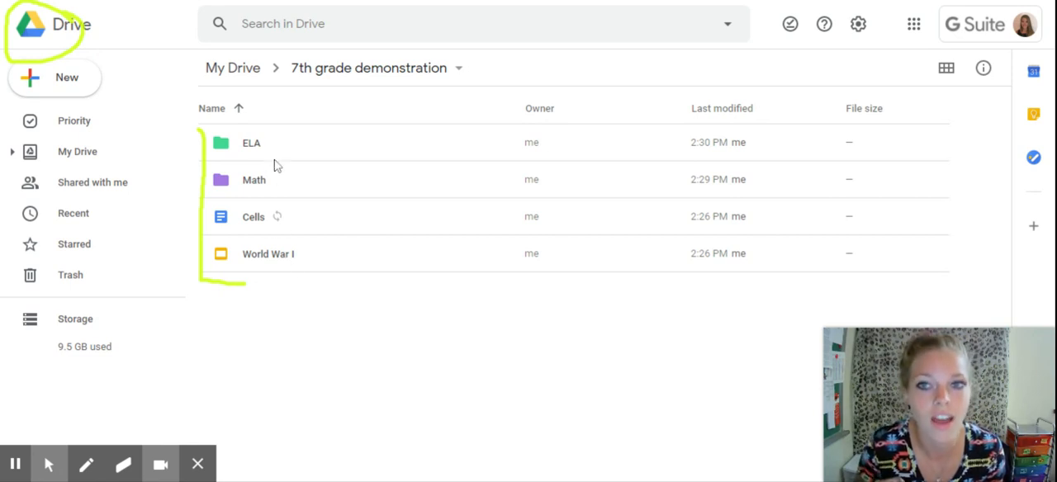
{"action": "mouse_move", "coordinate": [271, 148]}
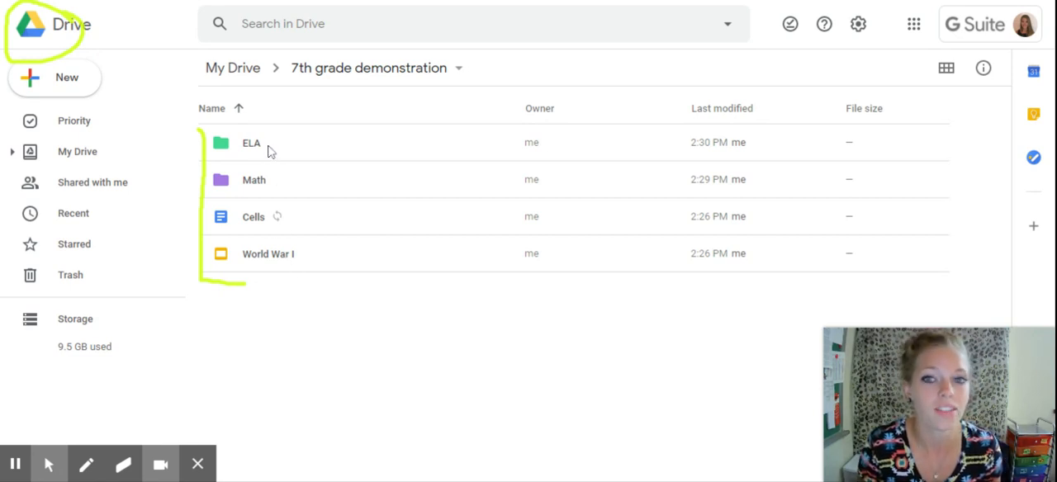